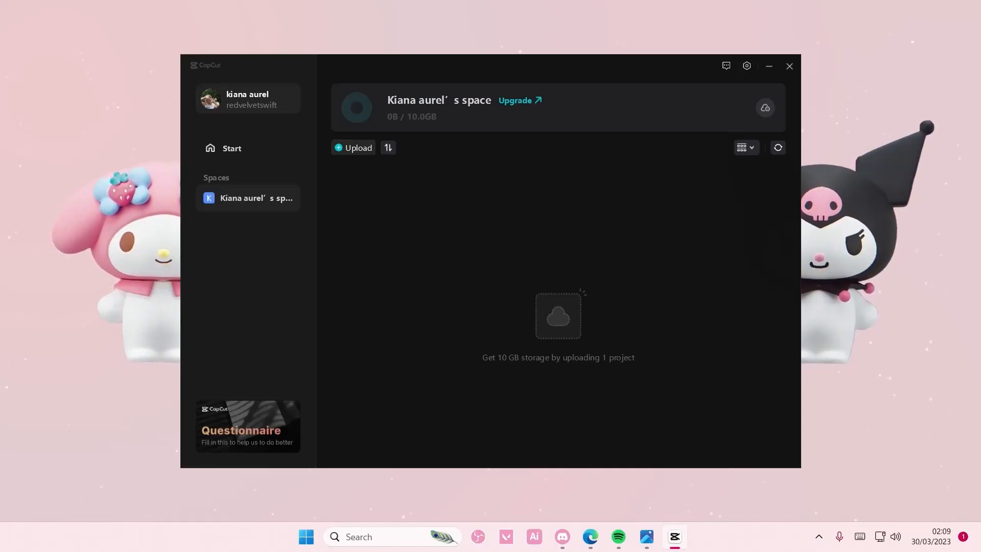
pyautogui.moveTo(620, 215)
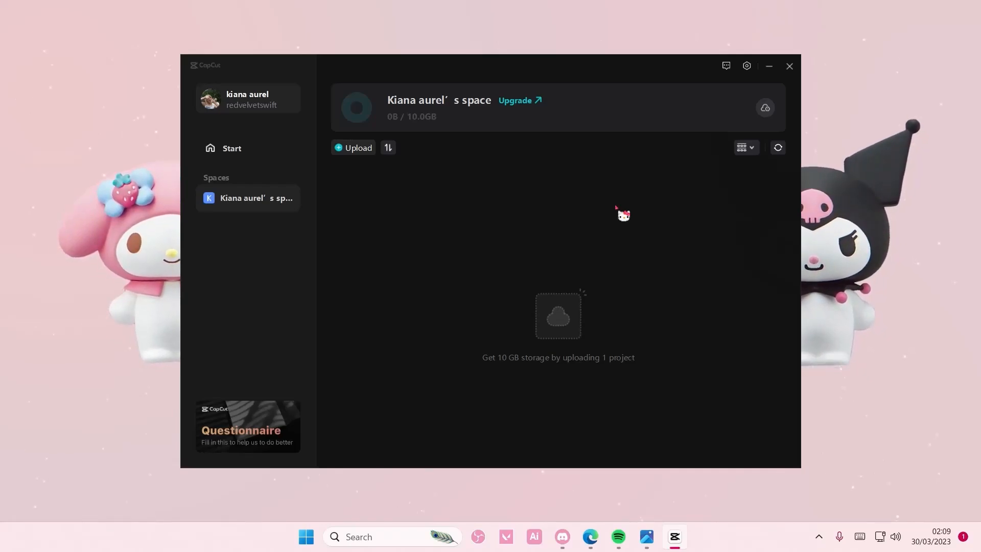
pyautogui.moveTo(765, 107)
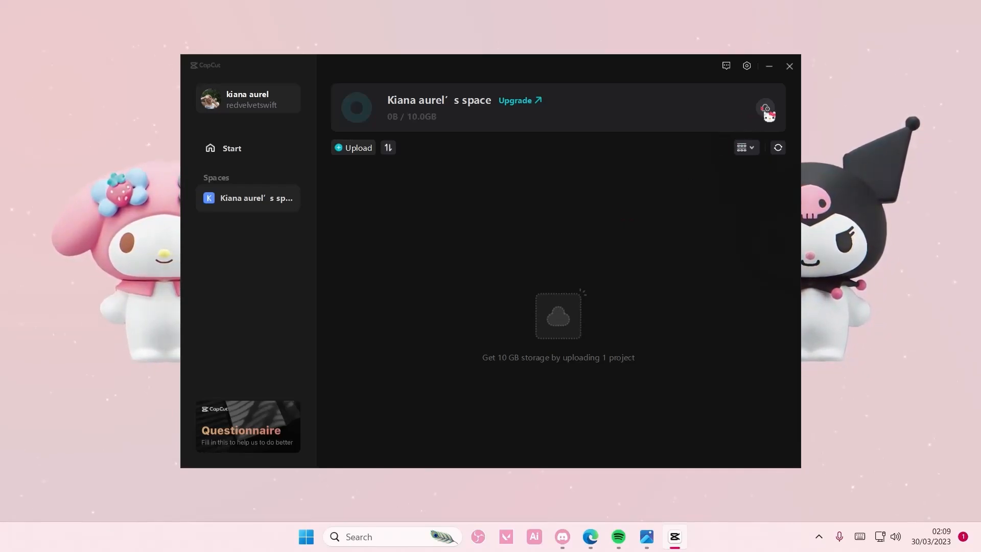
pyautogui.moveTo(627, 183)
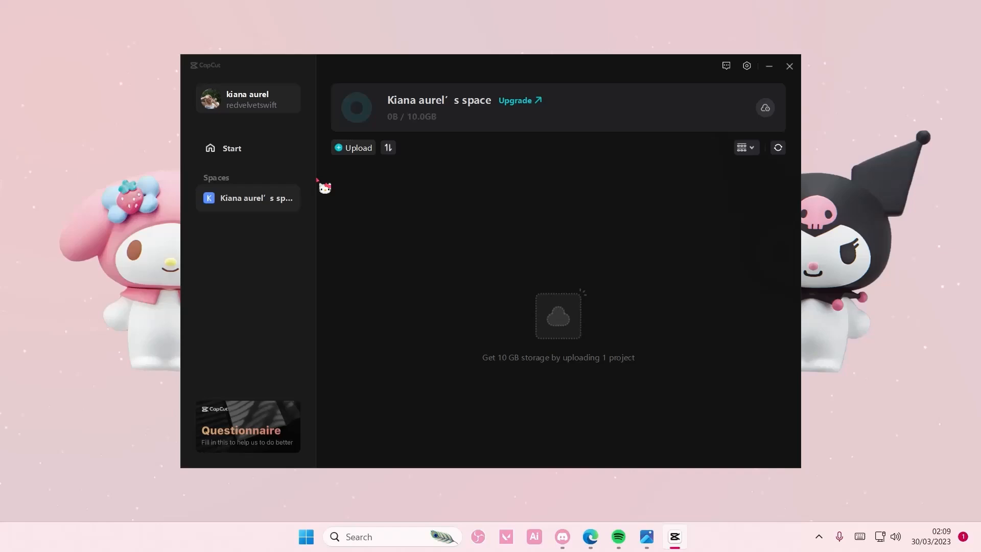
pyautogui.moveTo(289, 98)
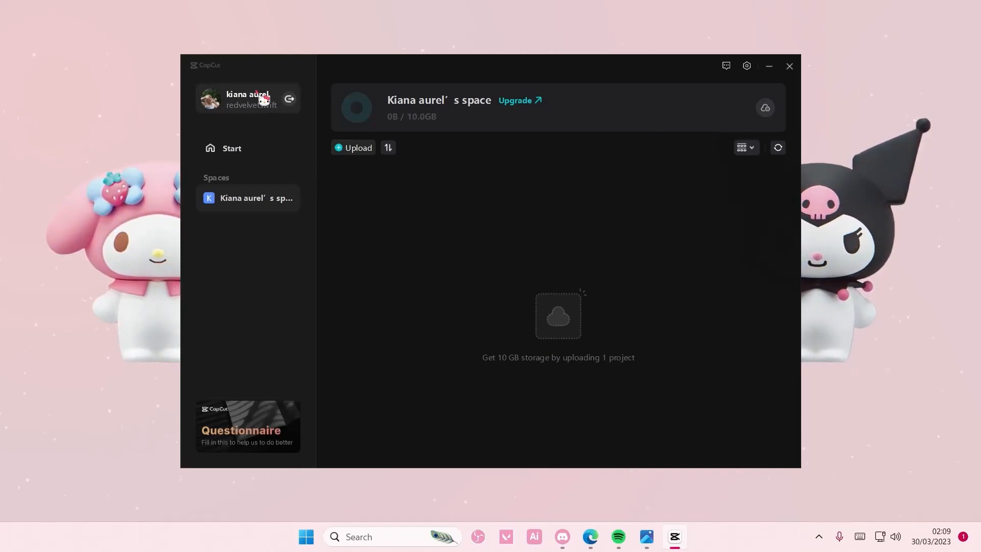
# Sign out of CapCut and leave the weeekly project for the home page
pyautogui.click(232, 148)
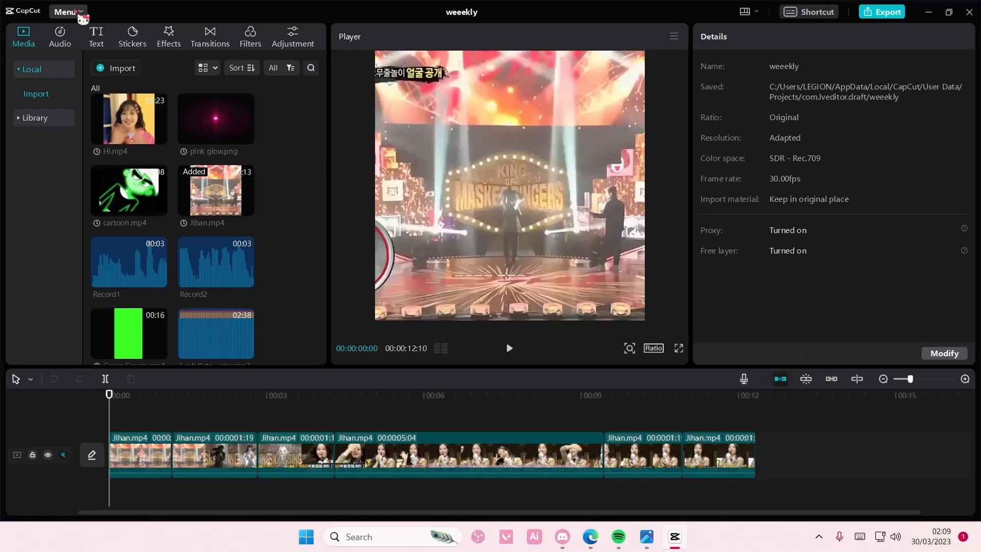
pyautogui.click(67, 11)
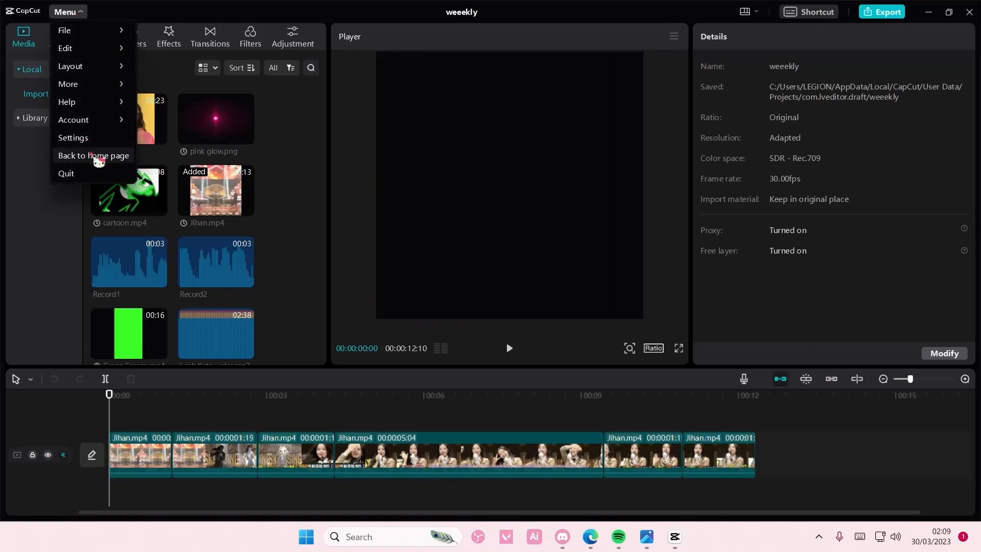
pyautogui.click(94, 155)
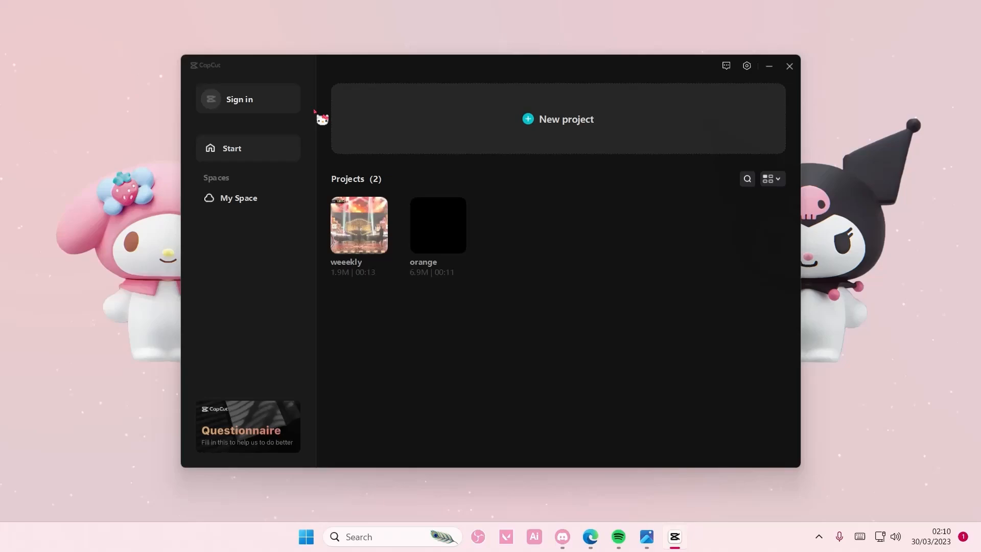
# Choose Sign in, then the Sign in with TikTok option
pyautogui.click(240, 99)
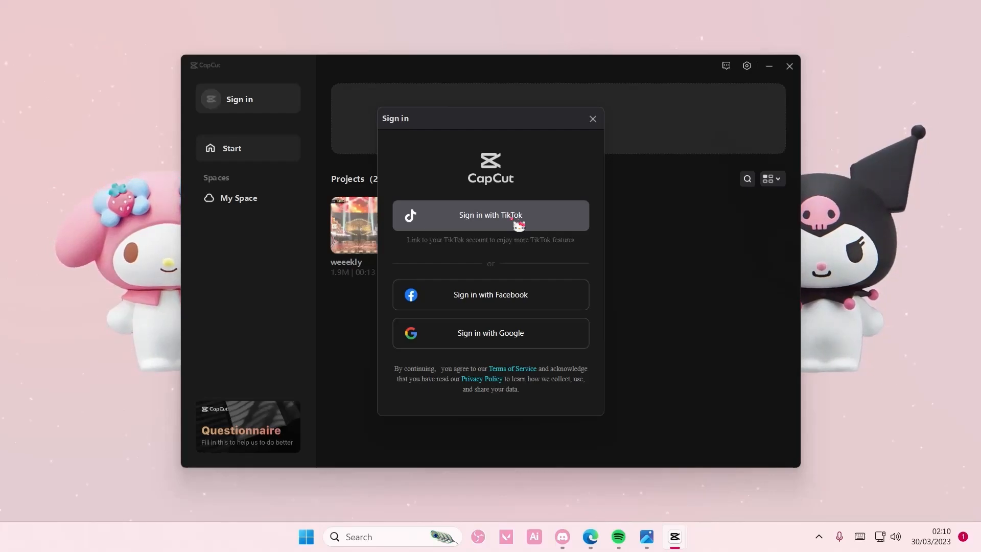
pyautogui.click(490, 215)
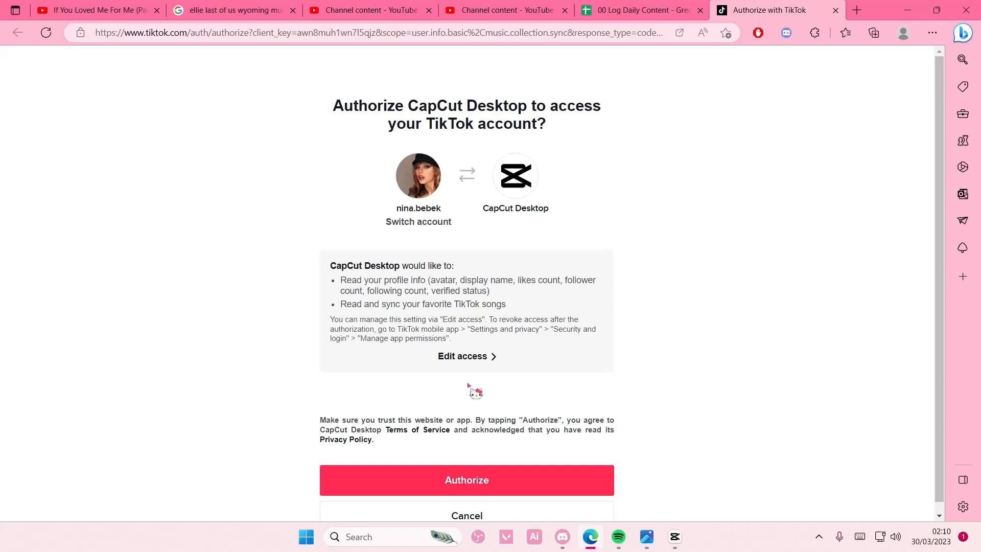
# Authorize CapCut Desktop on the TikTok authorization page
pyautogui.click(466, 480)
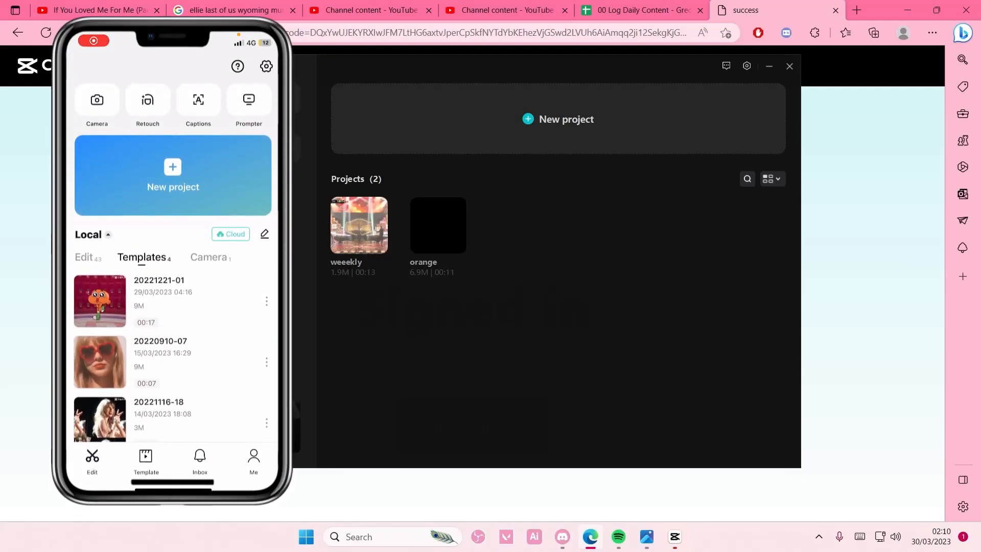
# Browse the Camera, Edit and Me tabs and scroll the edit projects to 0327-07
pyautogui.click(208, 257)
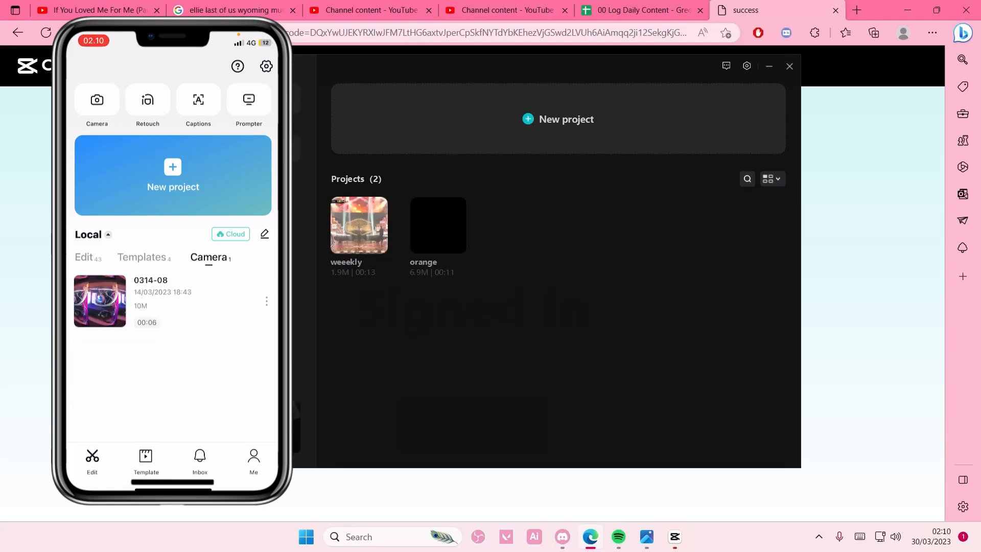
pyautogui.click(83, 257)
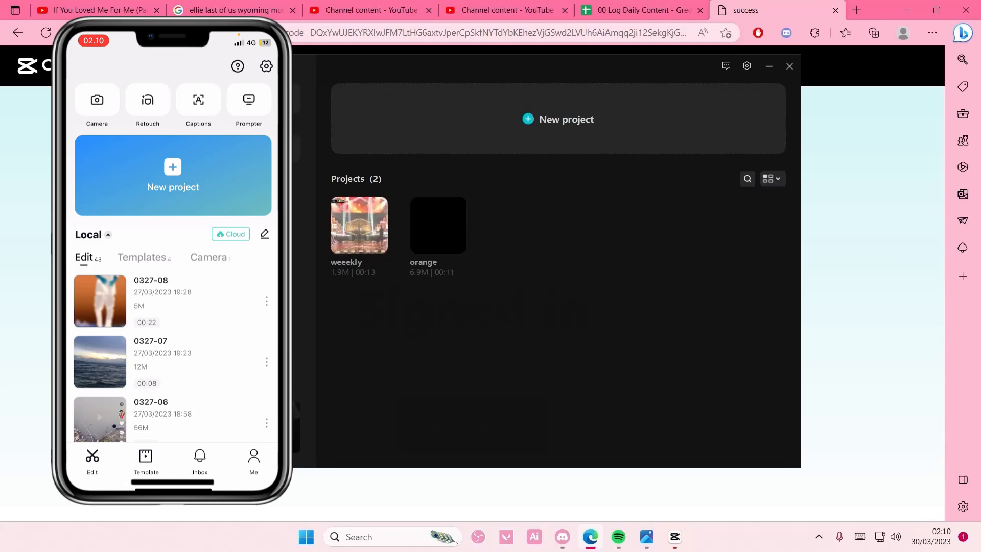
pyautogui.click(253, 462)
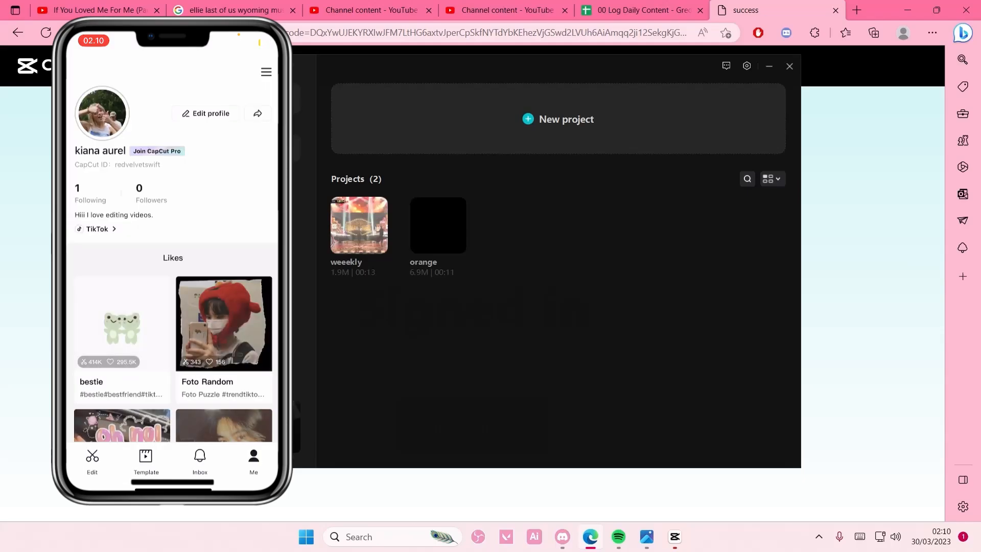
pyautogui.click(92, 459)
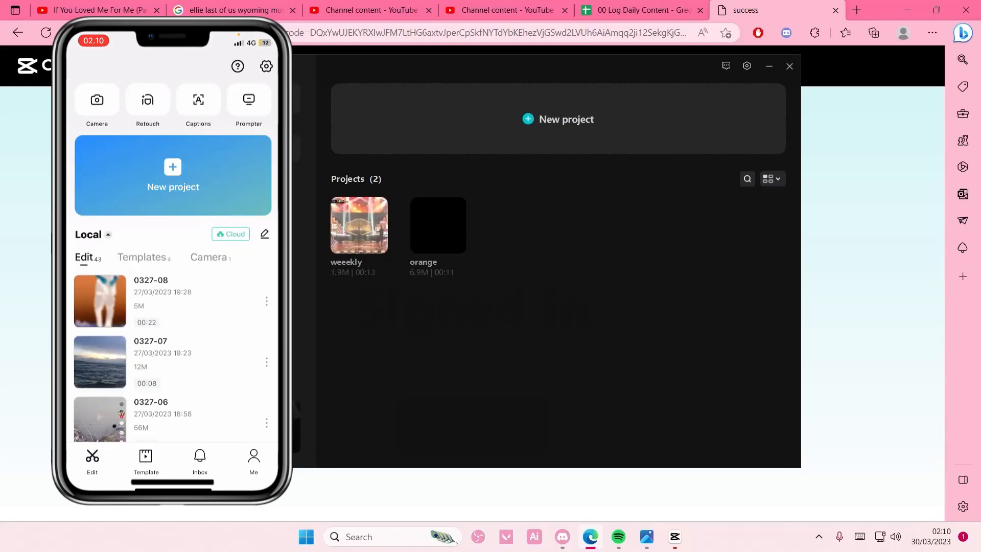
pyautogui.scroll(-3)
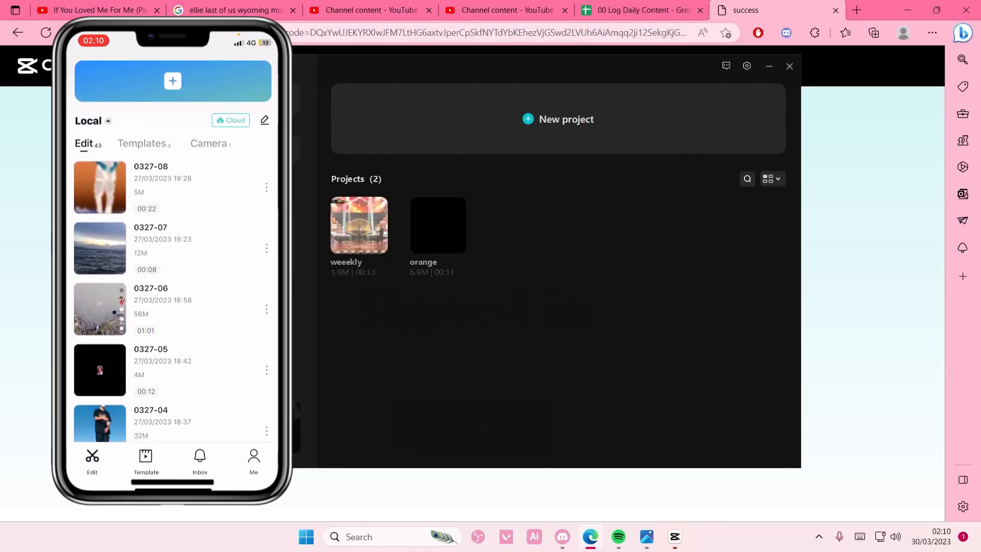
pyautogui.scroll(-3)
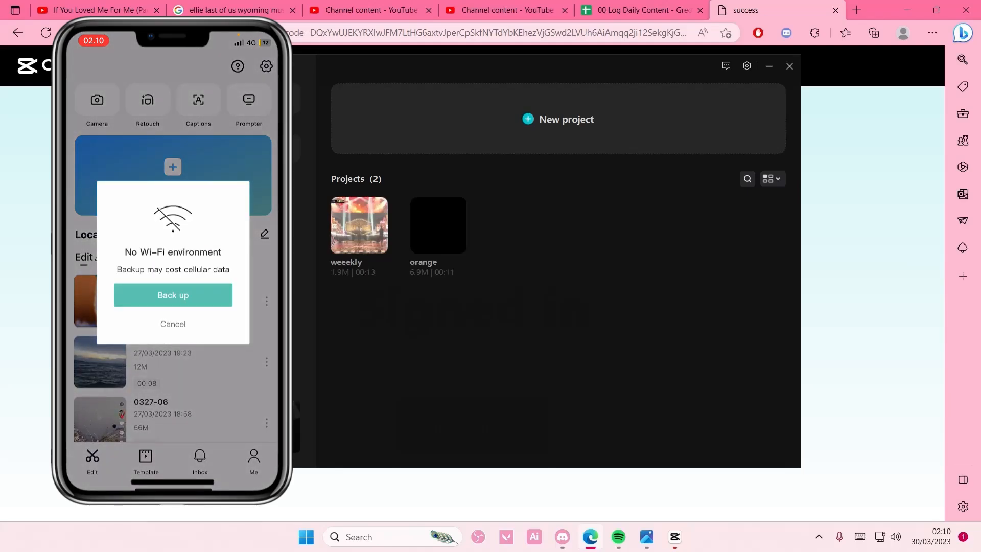
# Accept backup over cellular data, dismiss the storage notice, and back up 0327-07
pyautogui.click(172, 294)
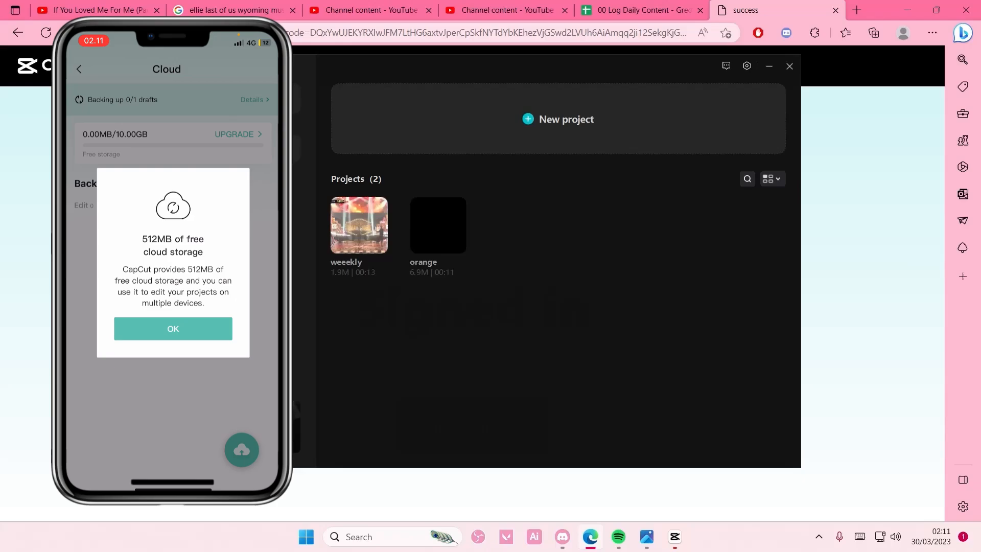
pyautogui.click(172, 329)
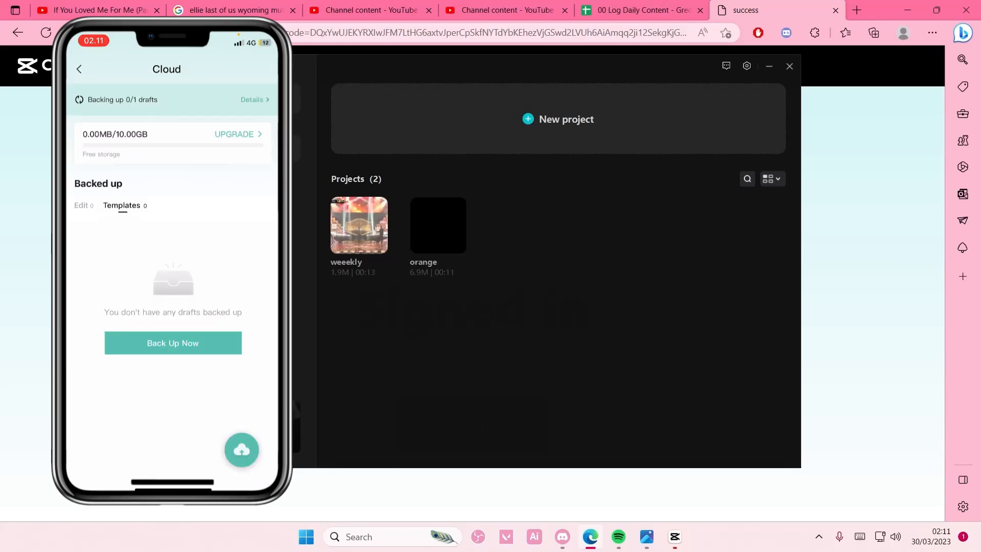
pyautogui.click(173, 343)
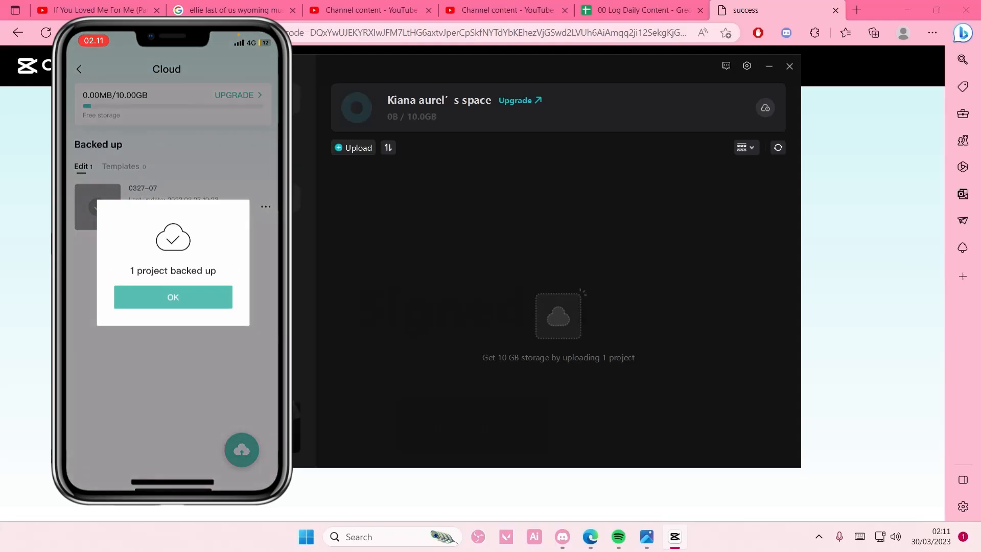
# Dismiss the phone's backup message and bring up options for the cloud 0327-07 project
pyautogui.click(173, 297)
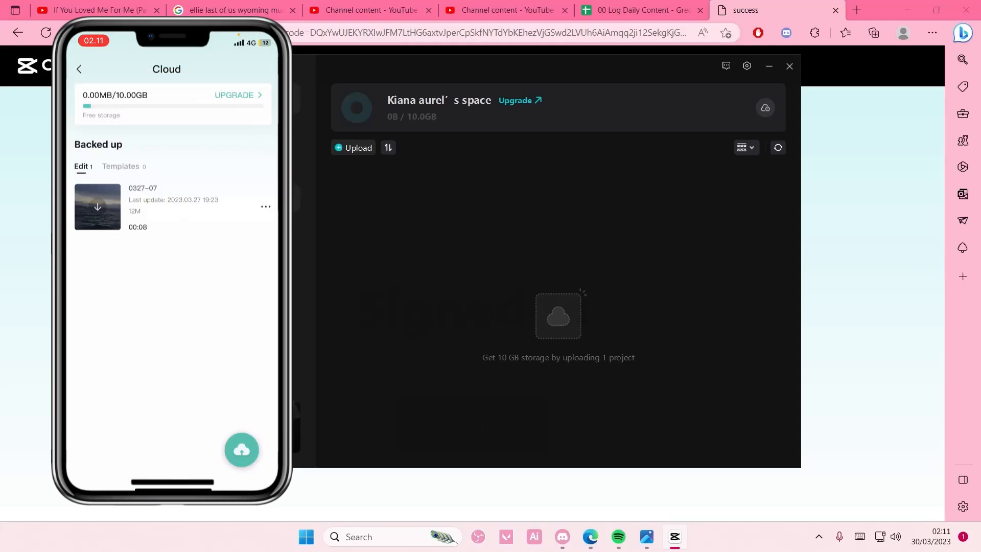
pyautogui.moveTo(706, 178)
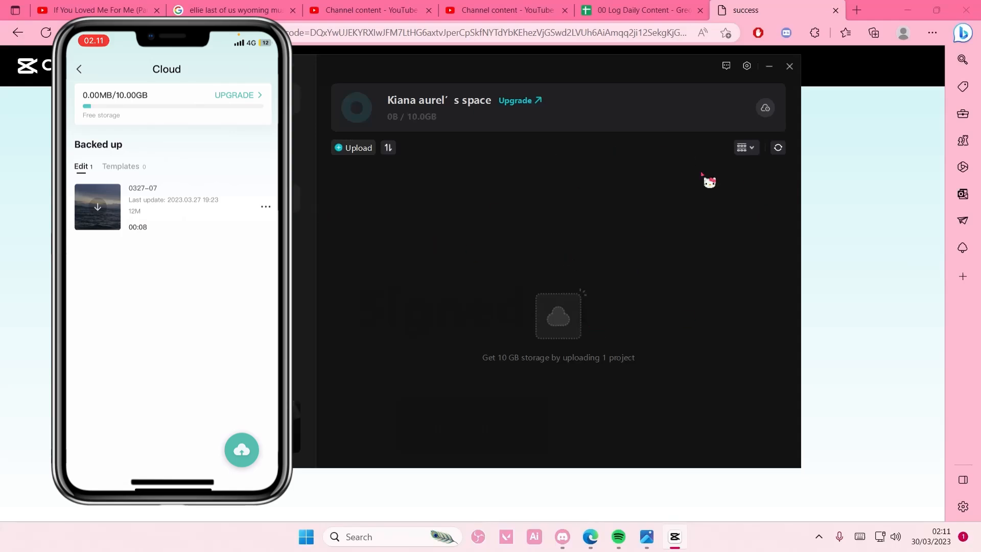
pyautogui.moveTo(785, 159)
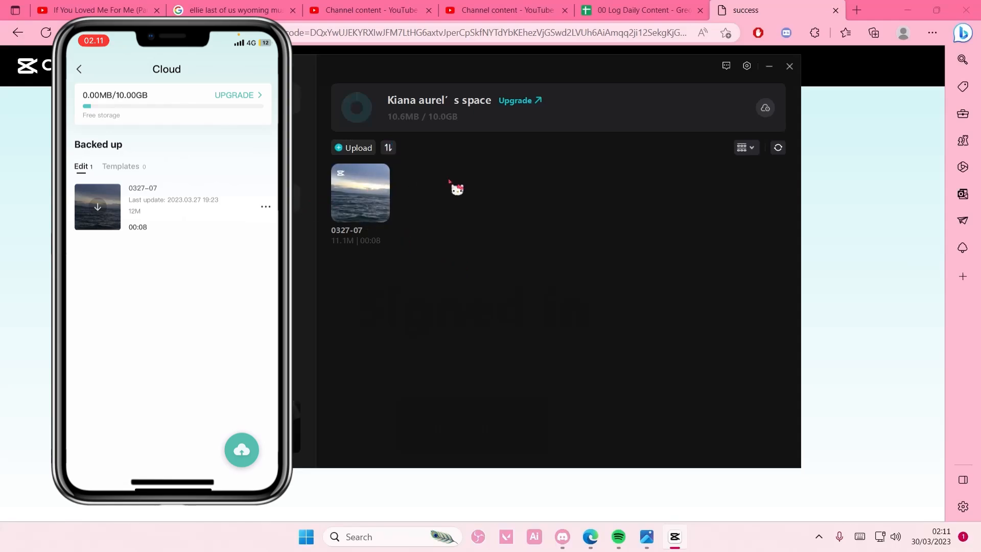
pyautogui.rightClick(360, 192)
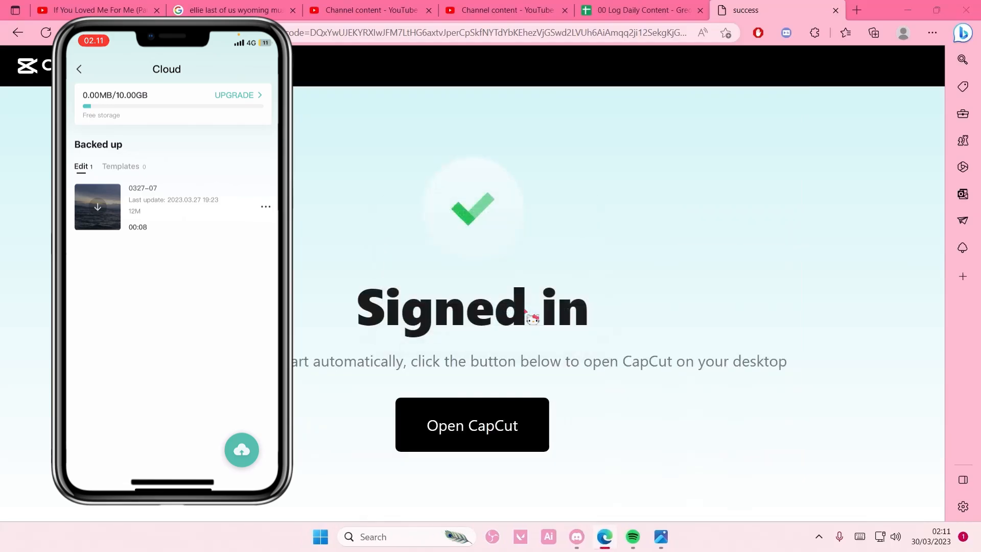
# Return to CapCut so 0327-07 appears among the three local projects
pyautogui.click(472, 424)
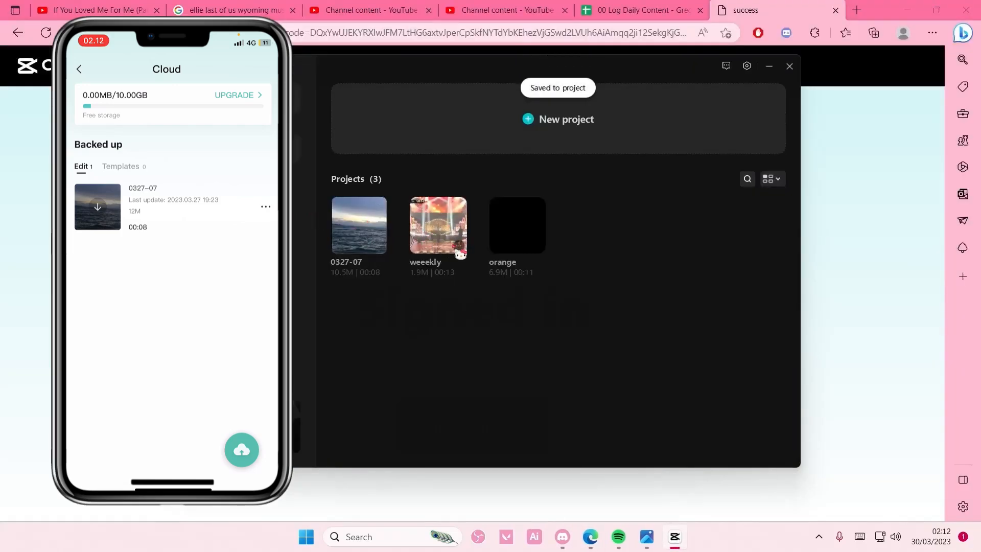
# Upload weeekly to the space, acknowledge the version reminder, and close the transfer list
pyautogui.rightClick(517, 225)
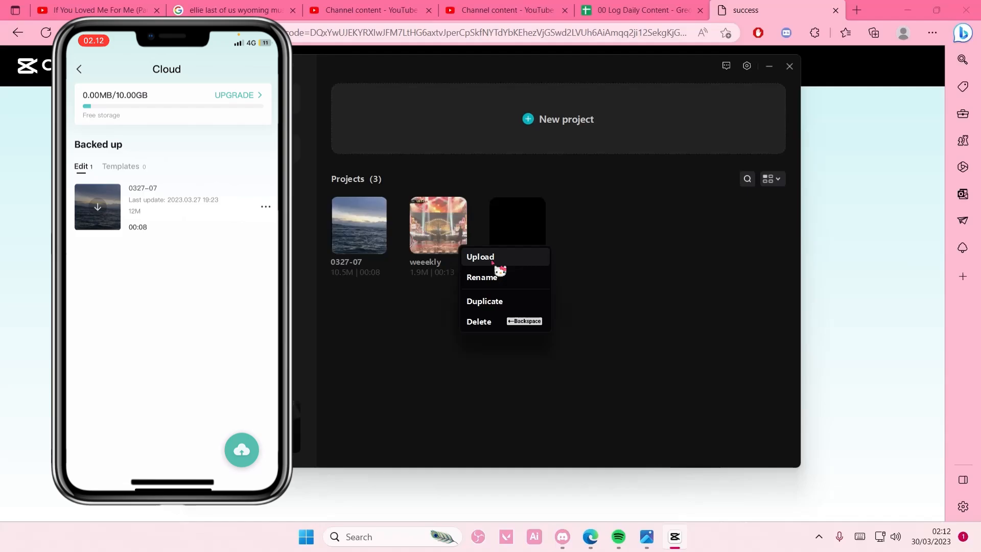
pyautogui.click(480, 256)
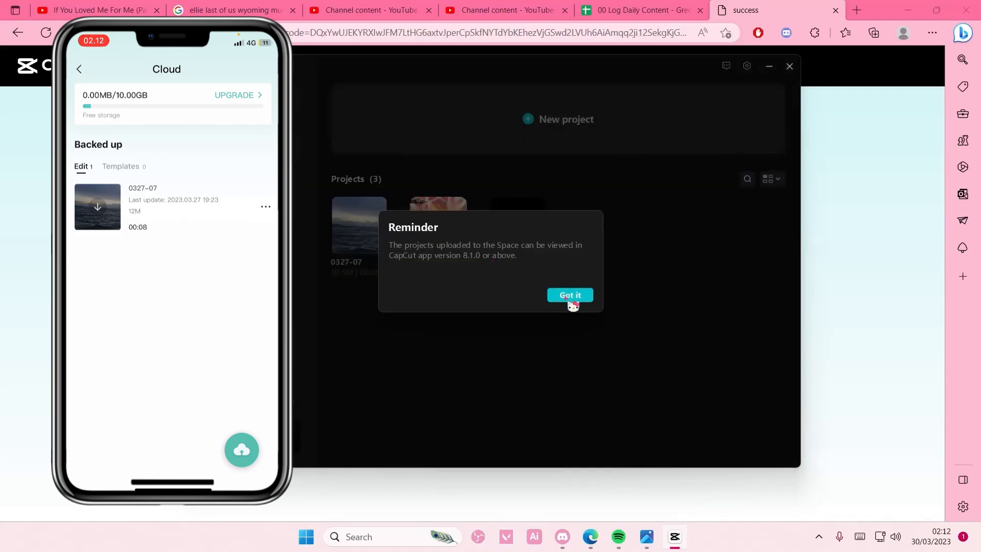
pyautogui.click(569, 295)
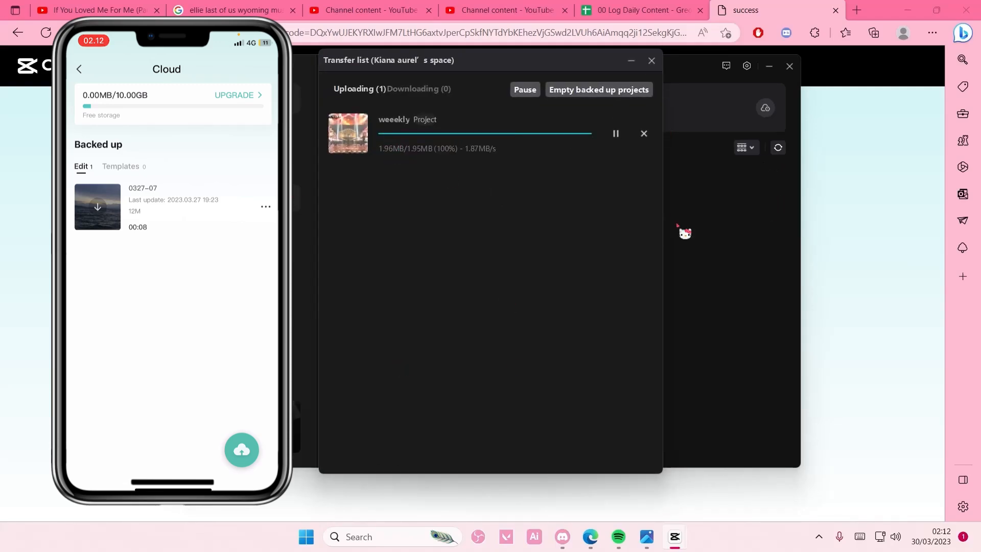
pyautogui.click(651, 60)
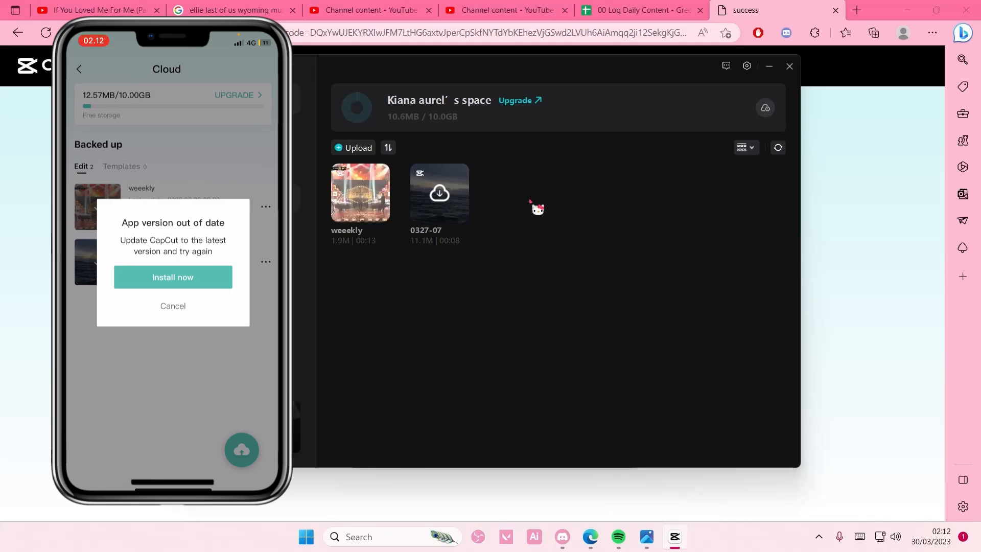
# Cancel the app update so the cloud list shows weeekly and 0327-07
pyautogui.click(172, 306)
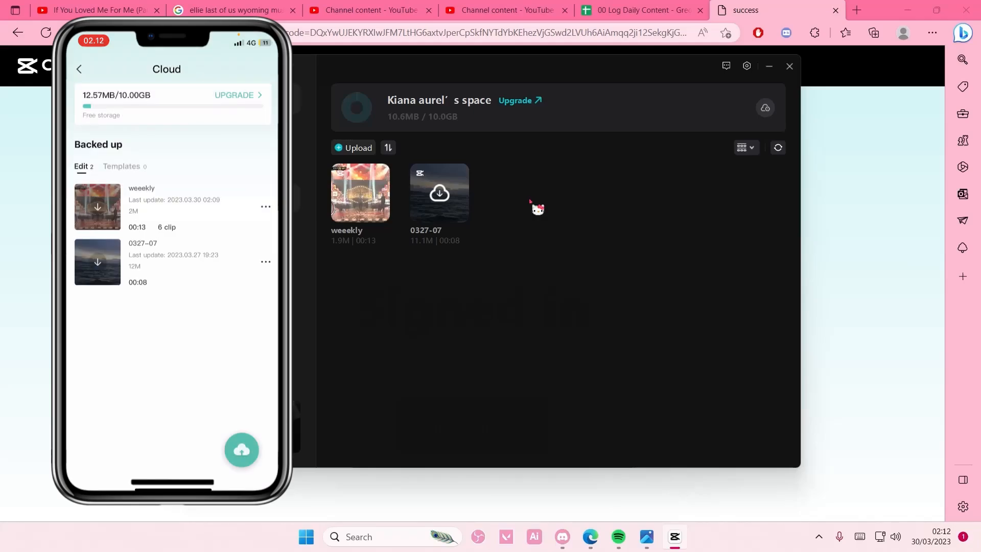
pyautogui.moveTo(532, 214)
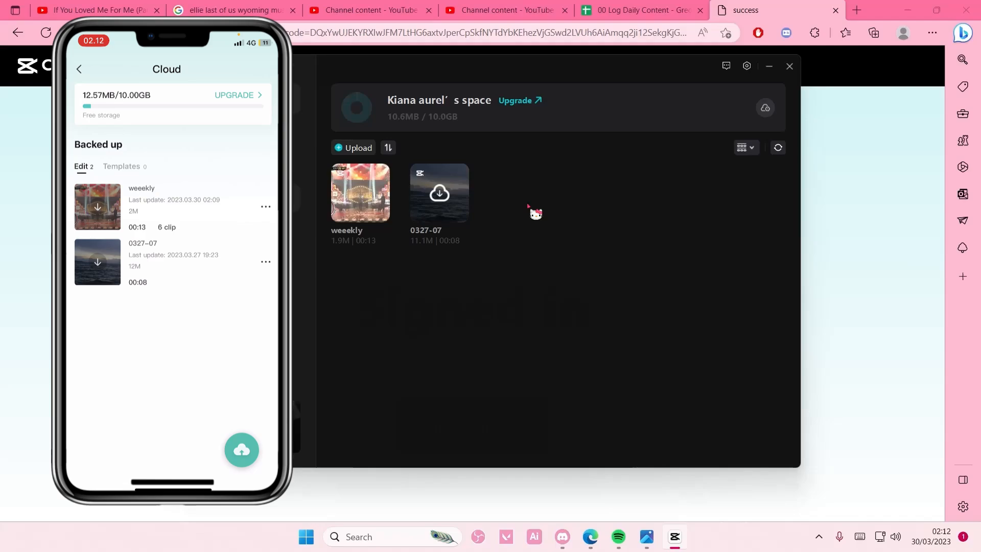